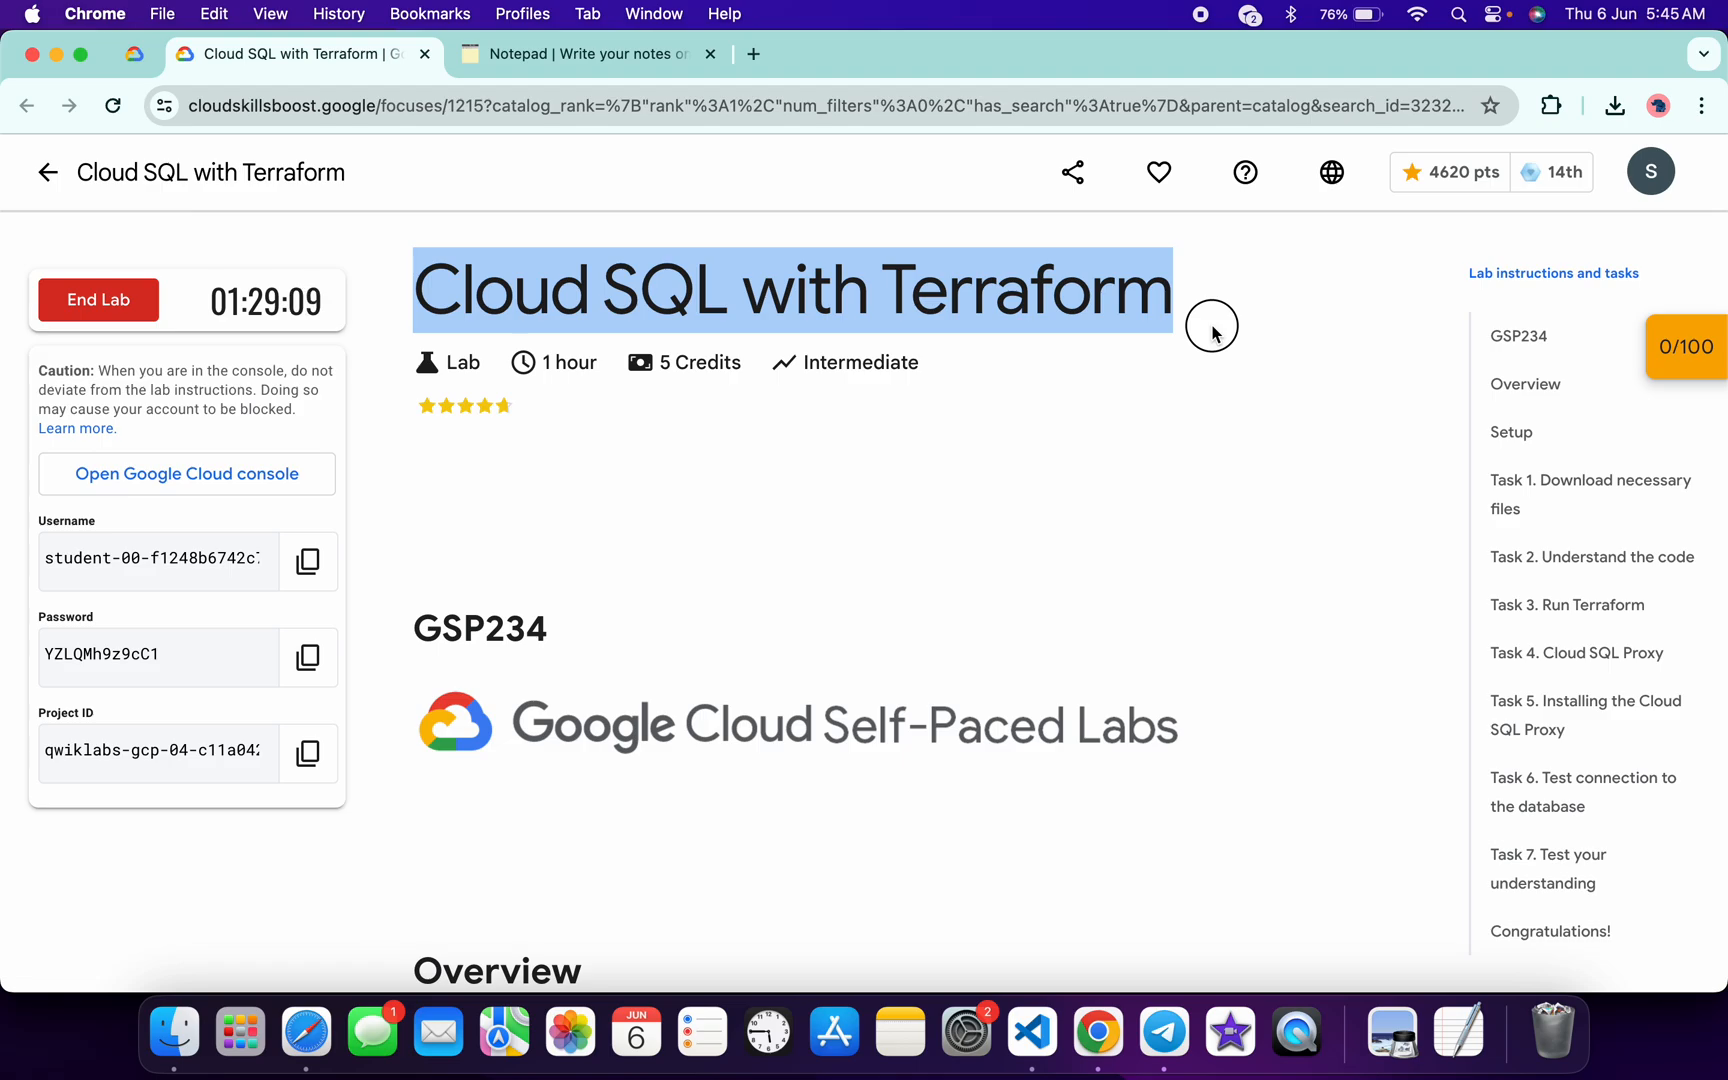
Launch the lab project's Google Cloud console dashboard from the Skills Boost lab panel
left_click(186, 474)
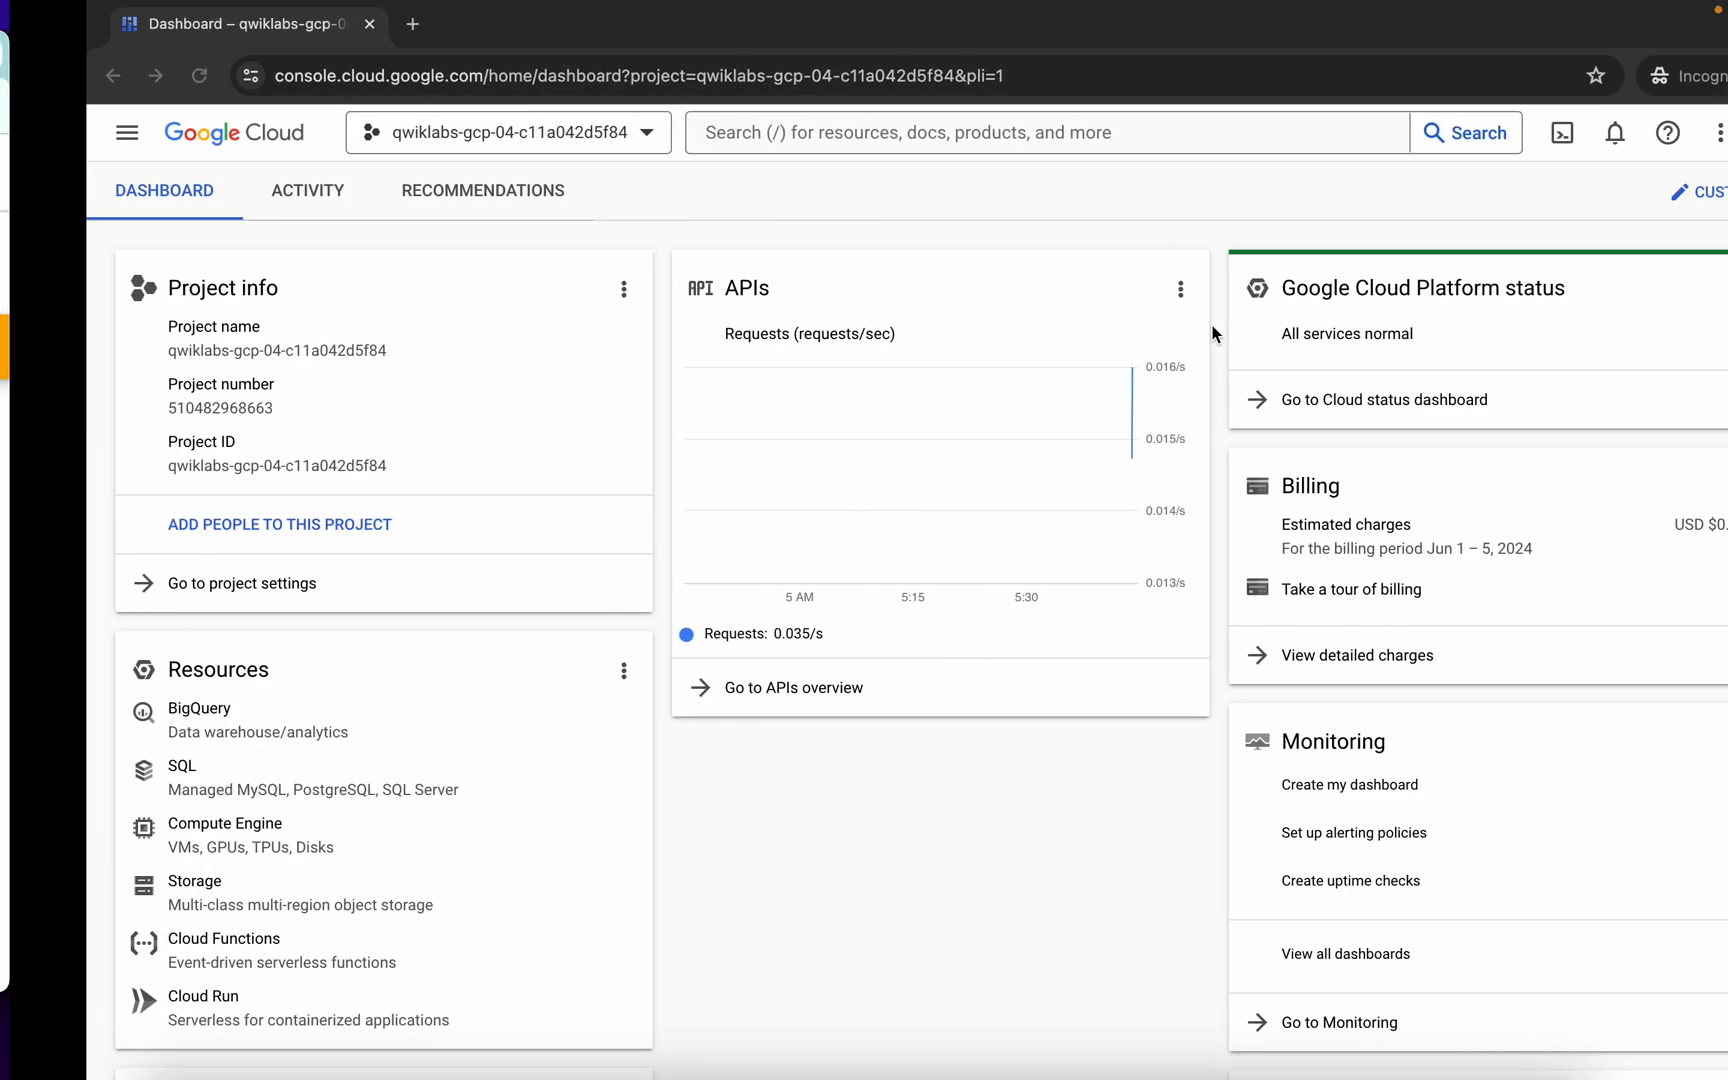
Start Cloud Shell and run the curl, chmod and ./quicklabgsp234.sh commands to launch the lab script
left_click(1568, 133)
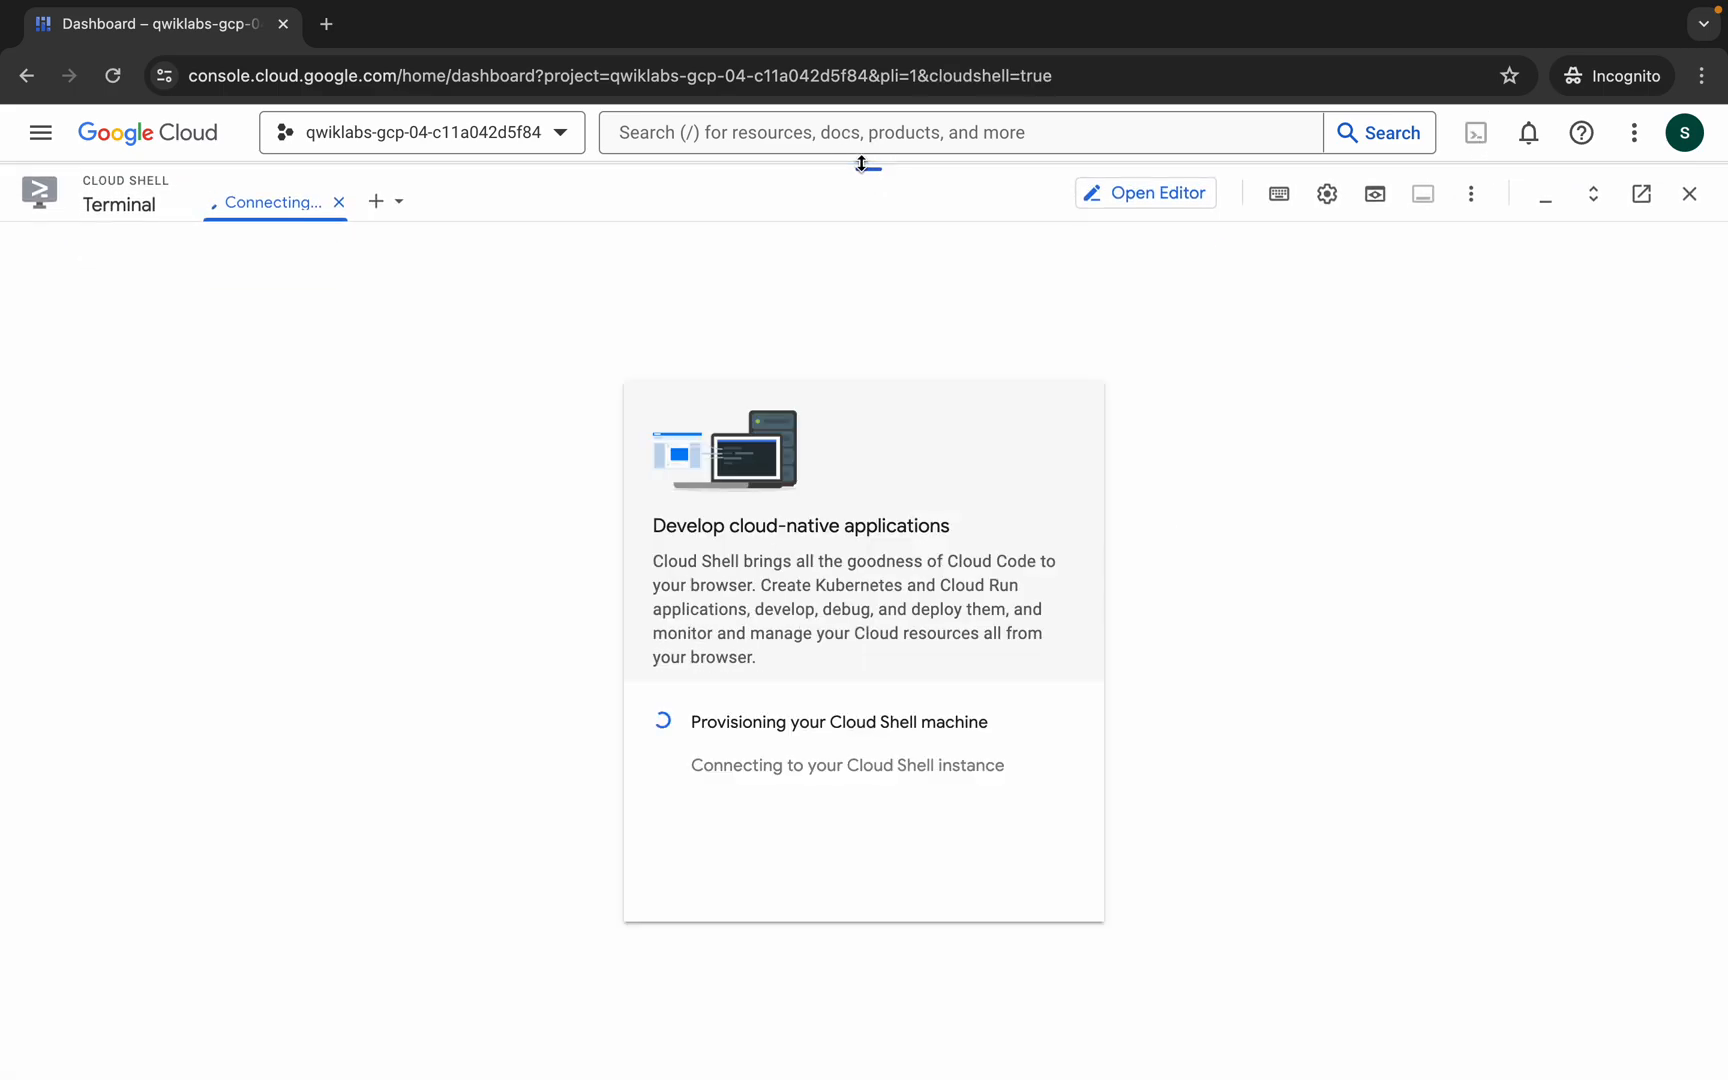
left_click(590, 54)
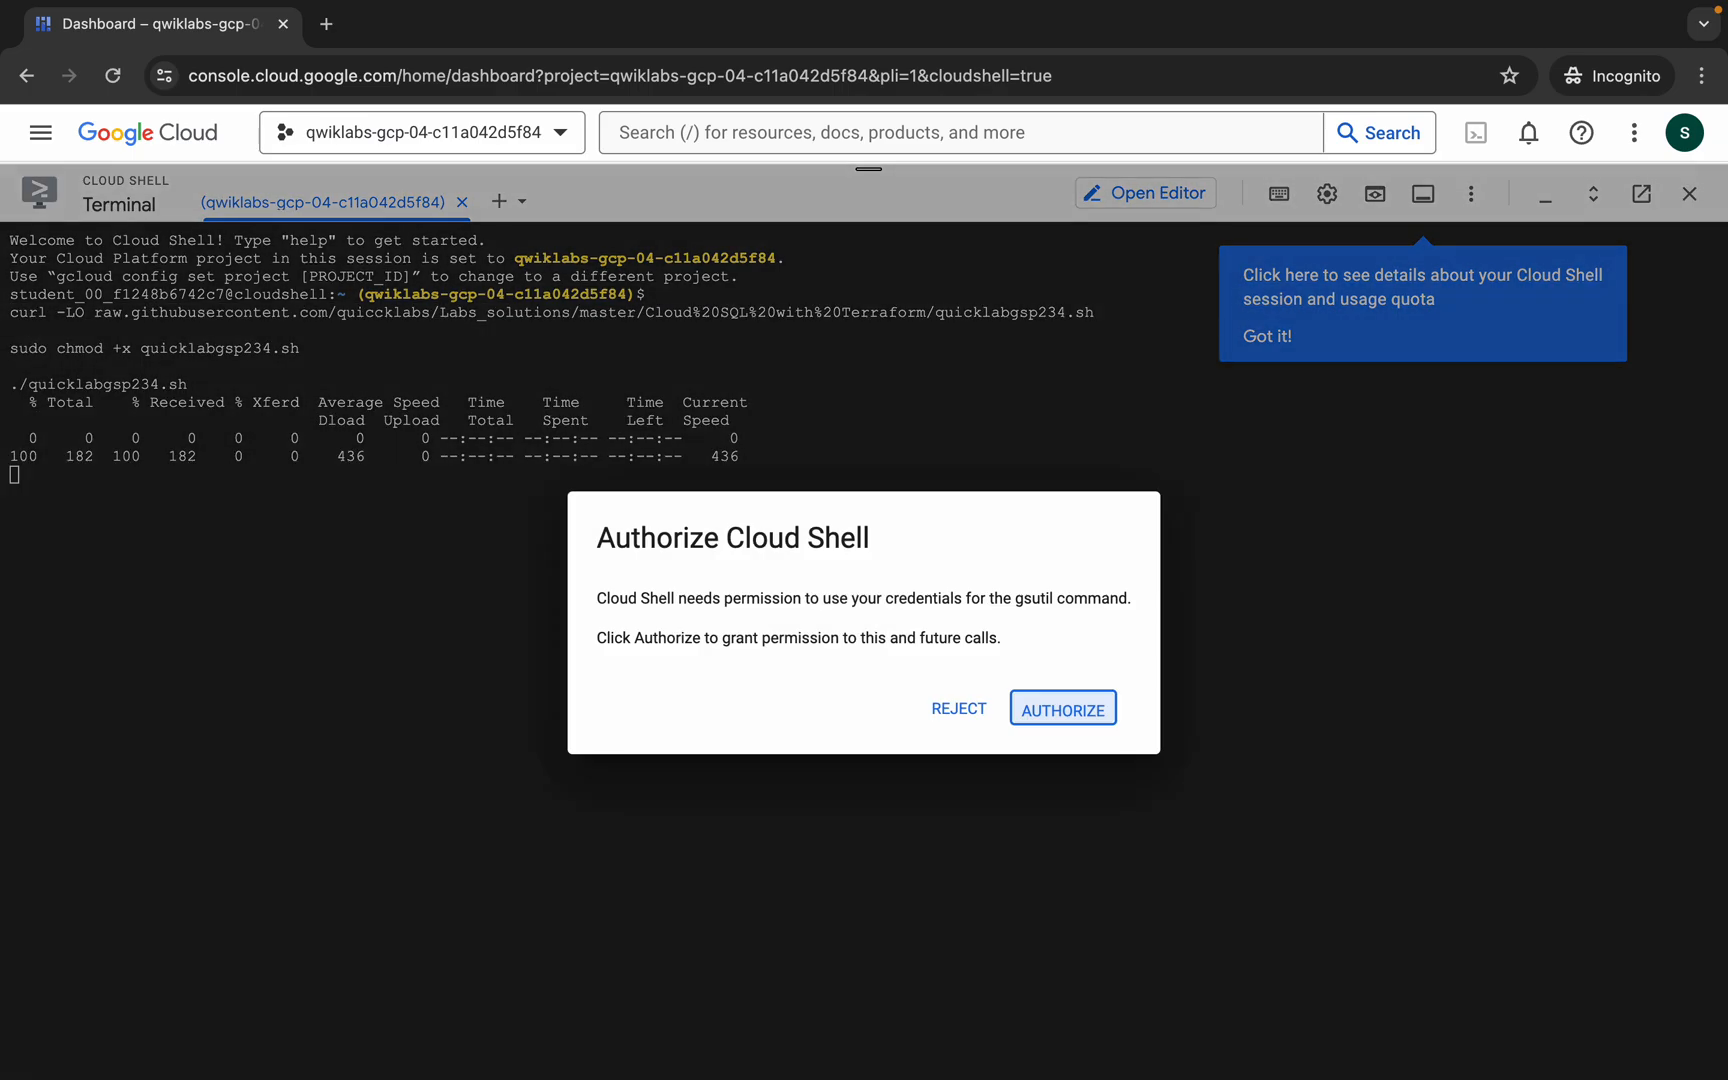
Authorize Cloud Shell to use credentials so terraform apply begins creating the Cloud SQL instance
left_click(1062, 708)
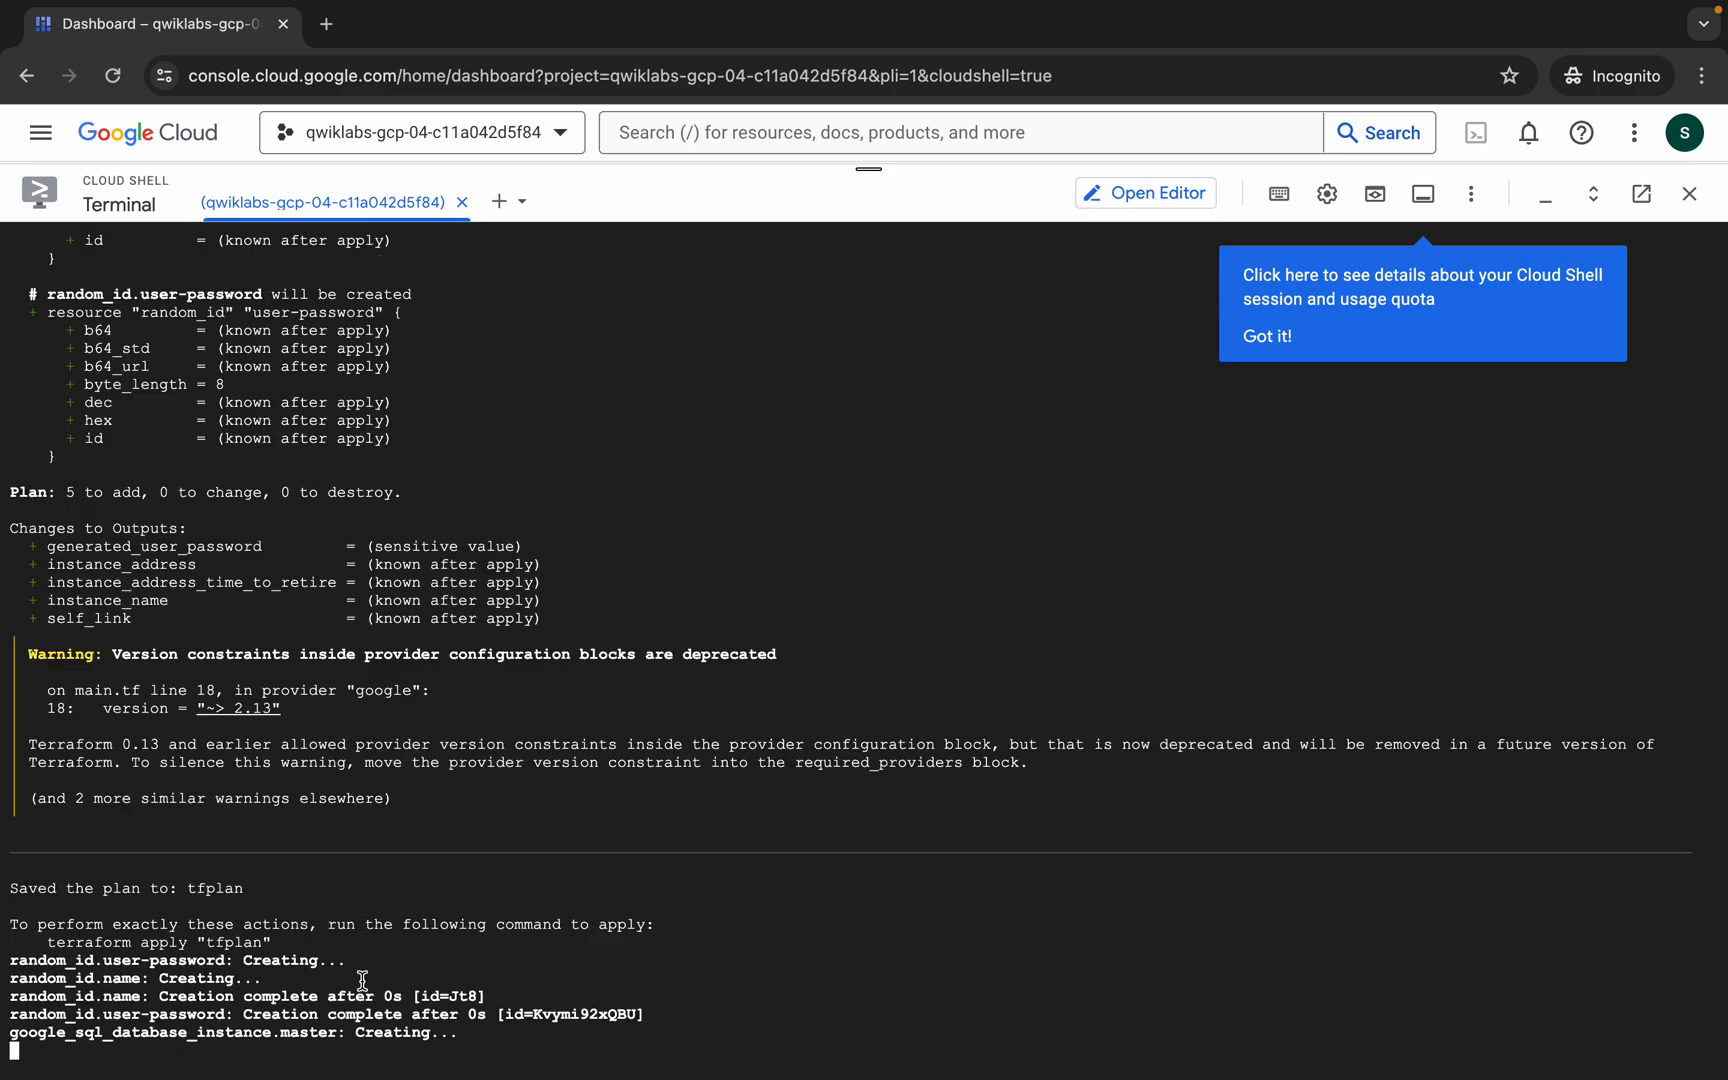
mouse_move(603, 864)
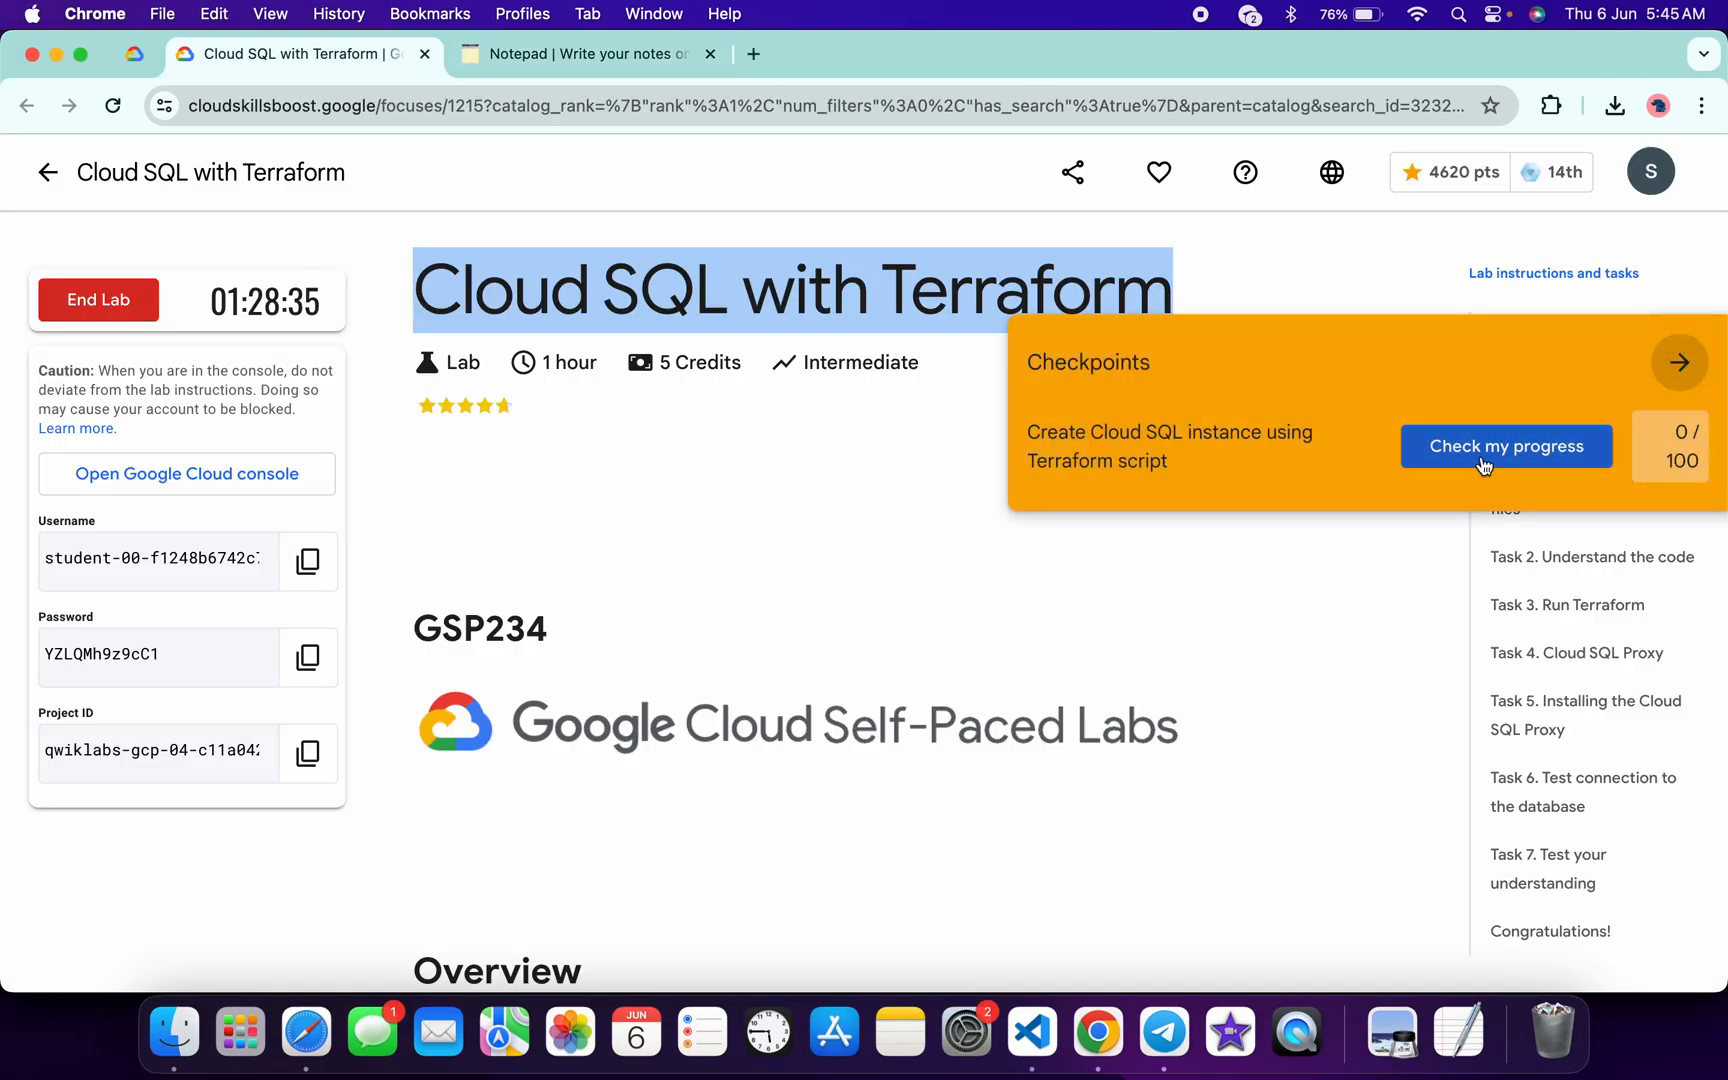
Check progress on the Cloud SQL instance checkpoint, scoring 100 of 100 points
left_click(1506, 446)
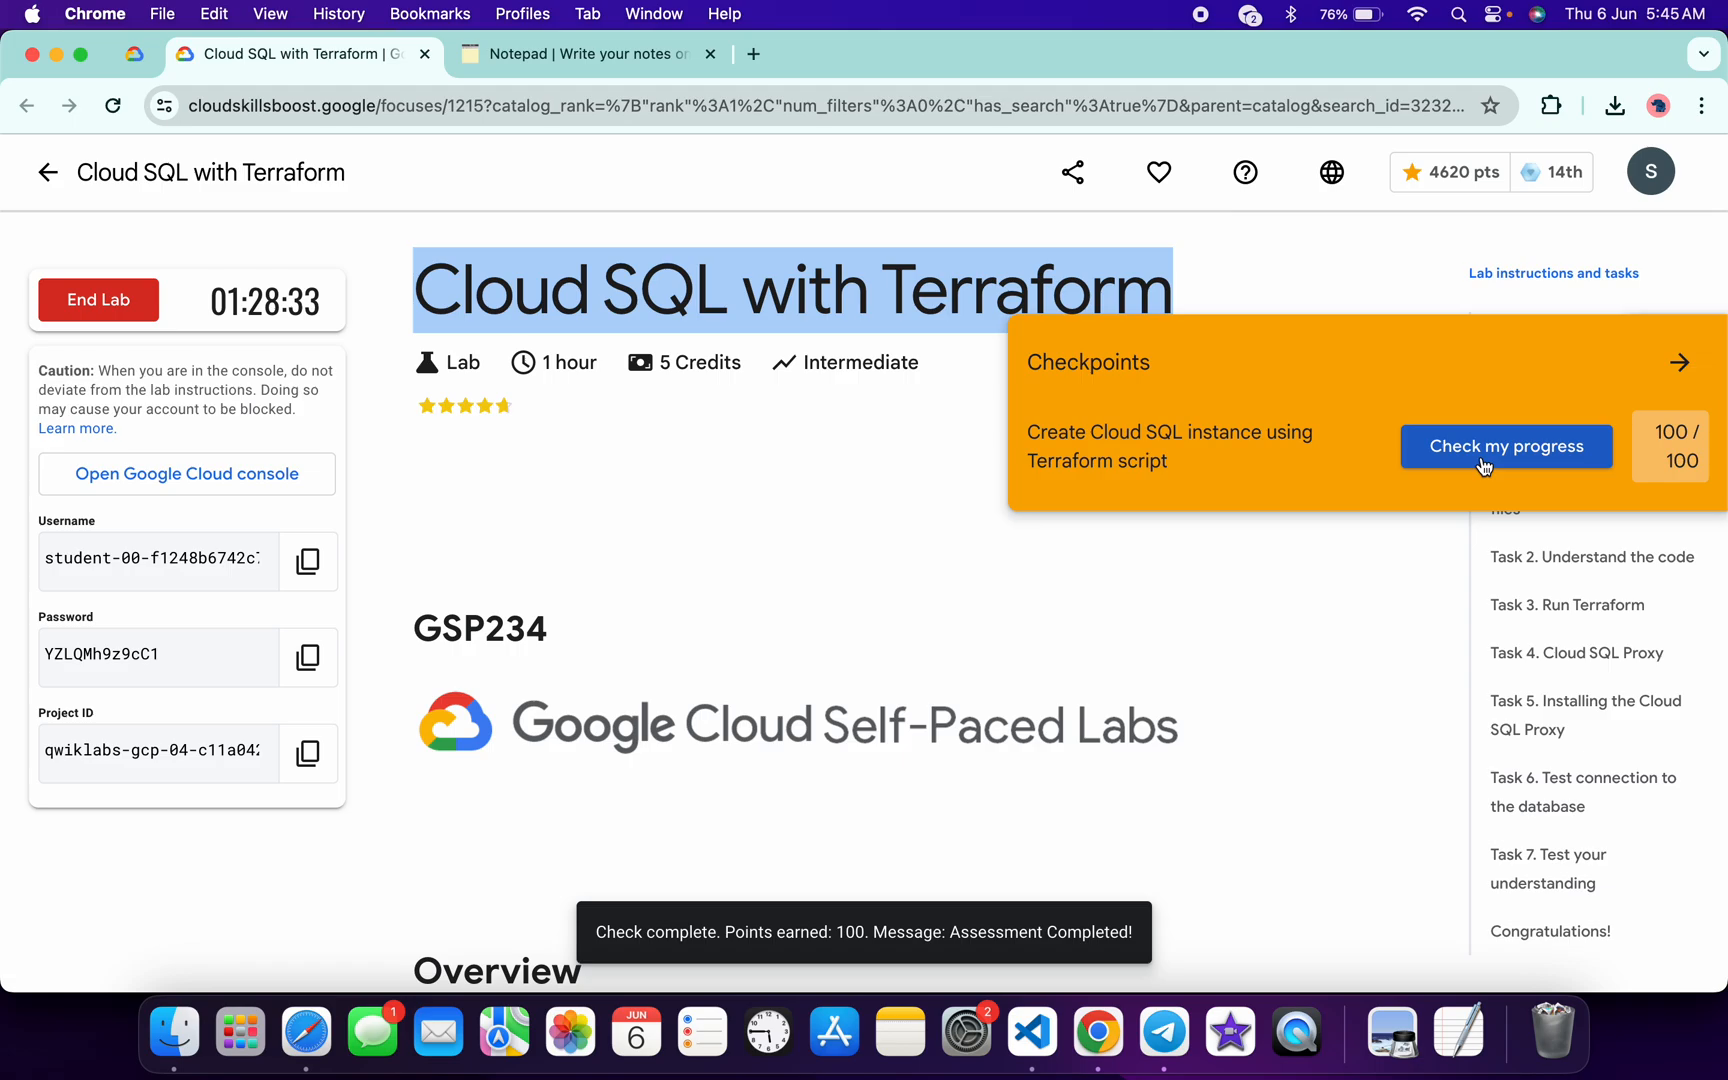
mouse_move(1551, 452)
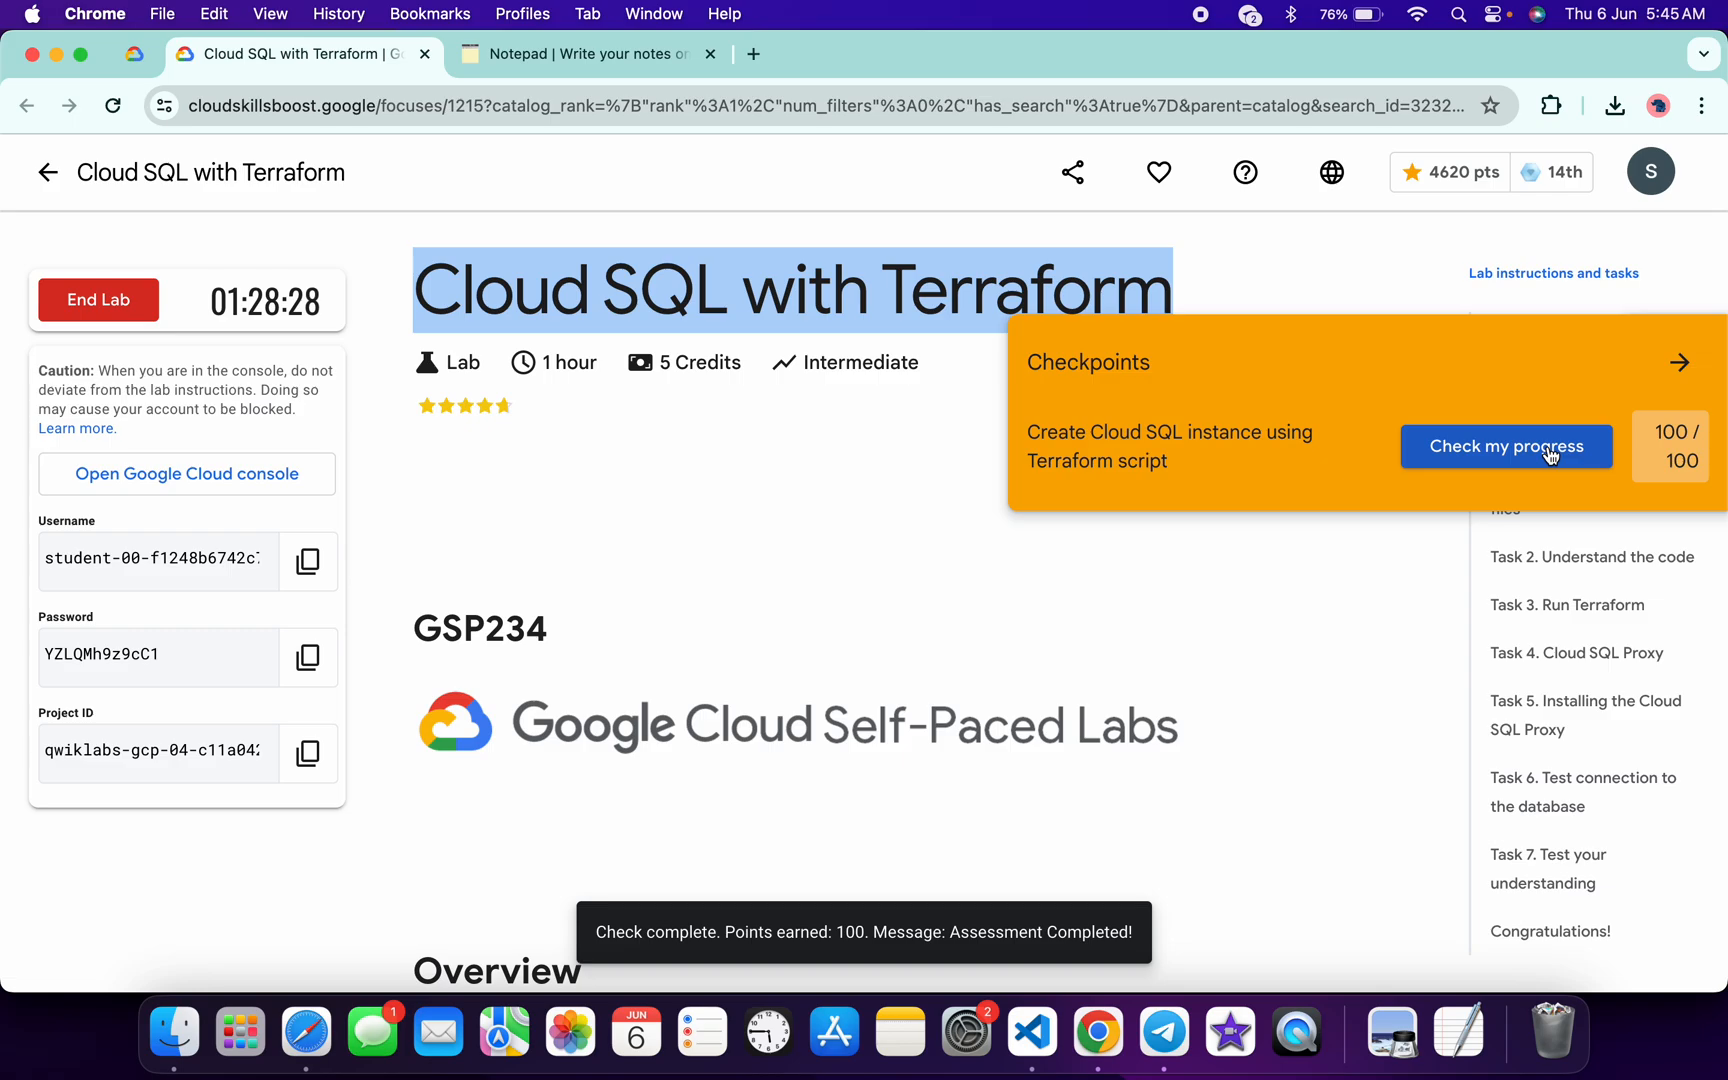
mouse_move(1606, 425)
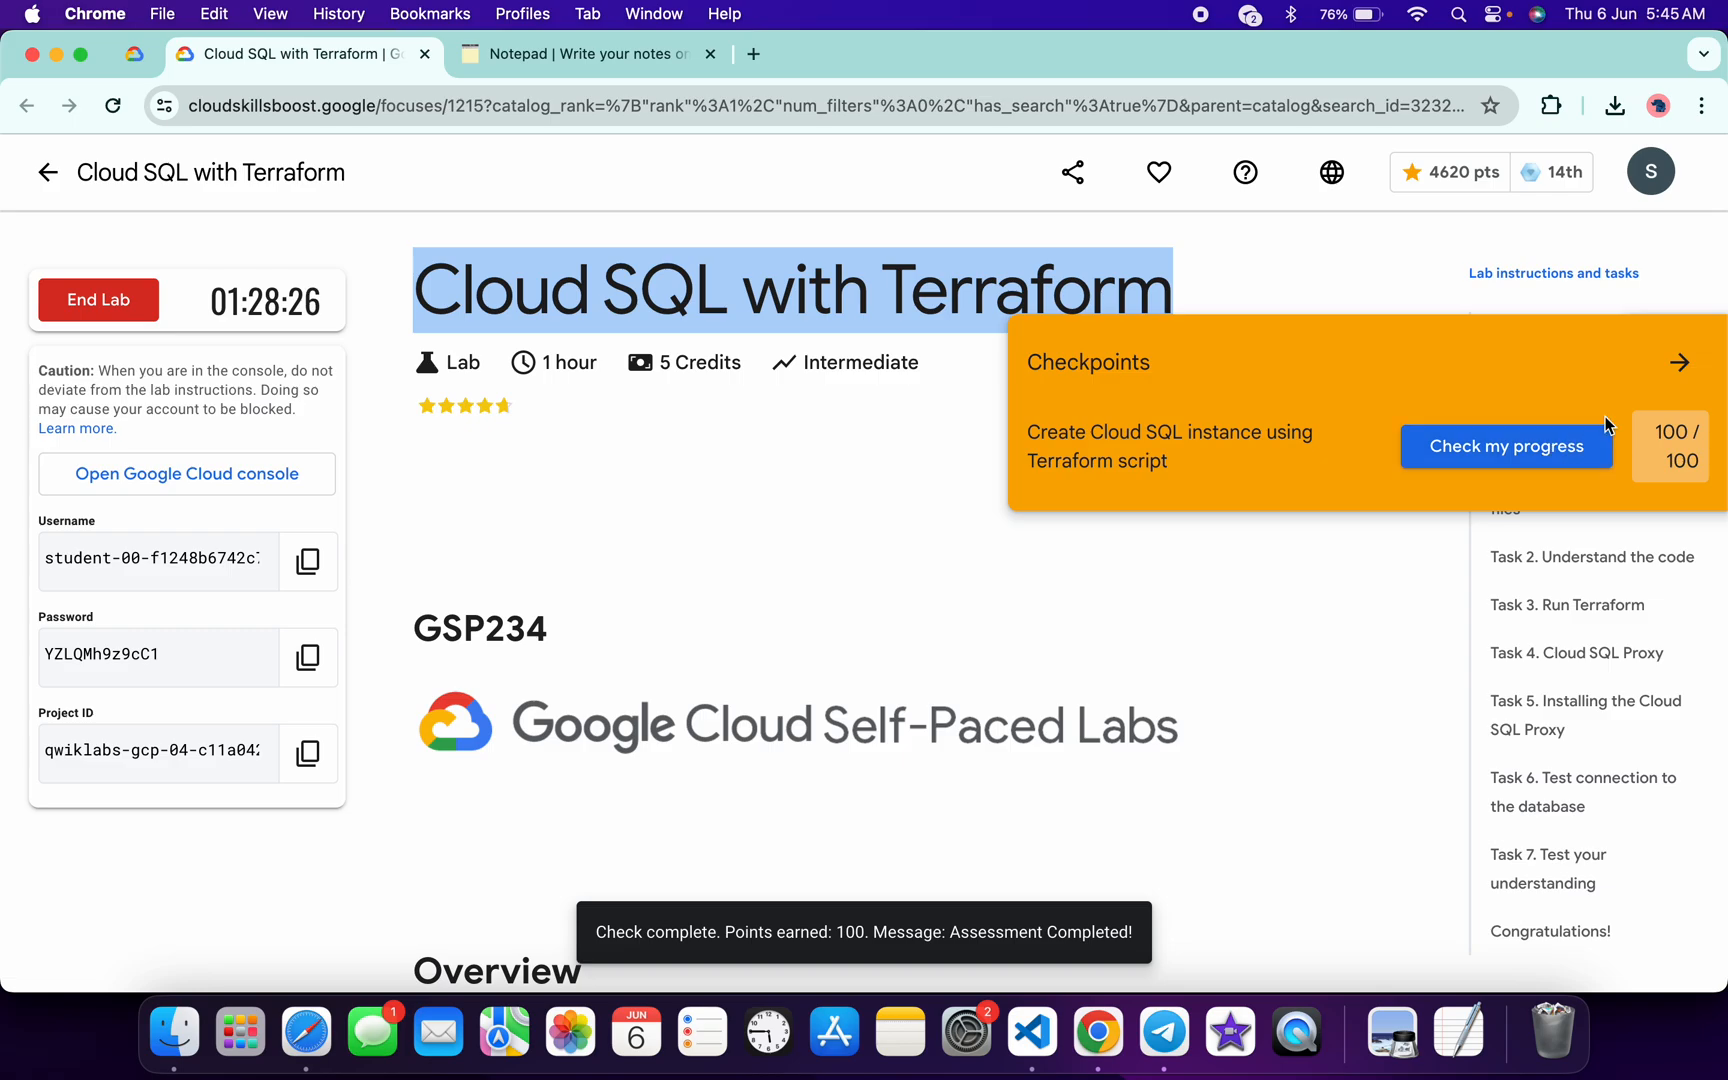